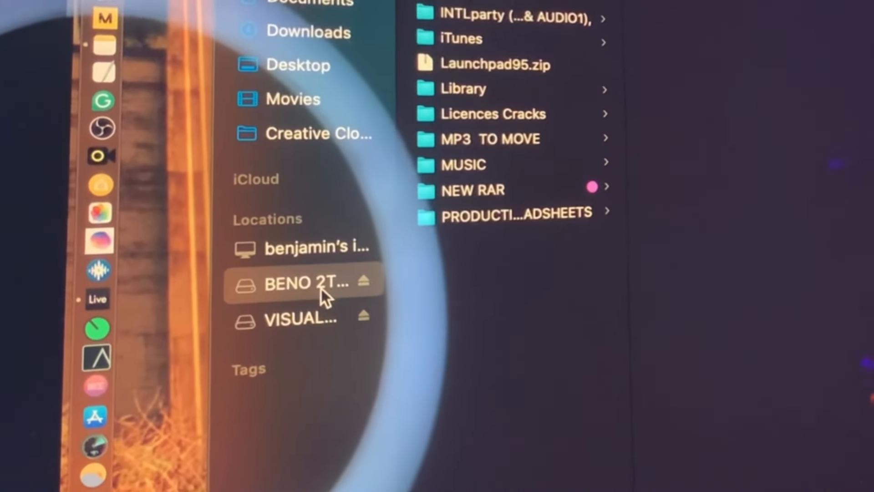
pyautogui.moveTo(583, 111)
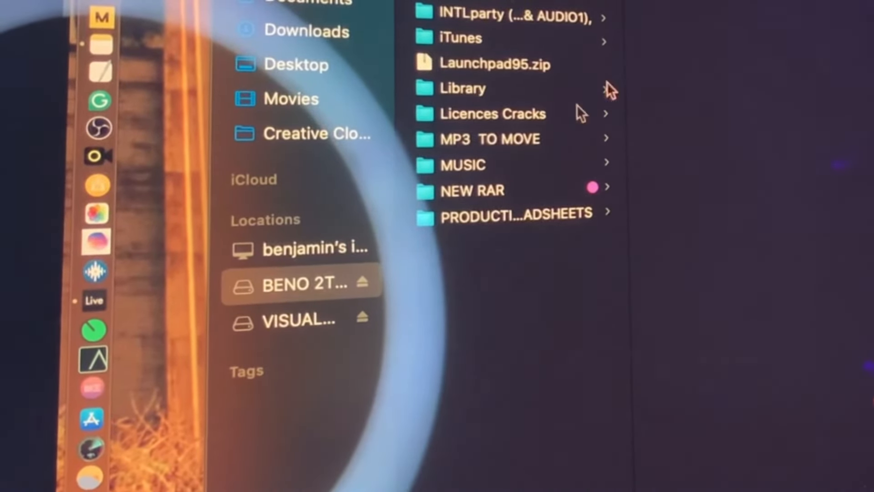
pyautogui.moveTo(323, 293)
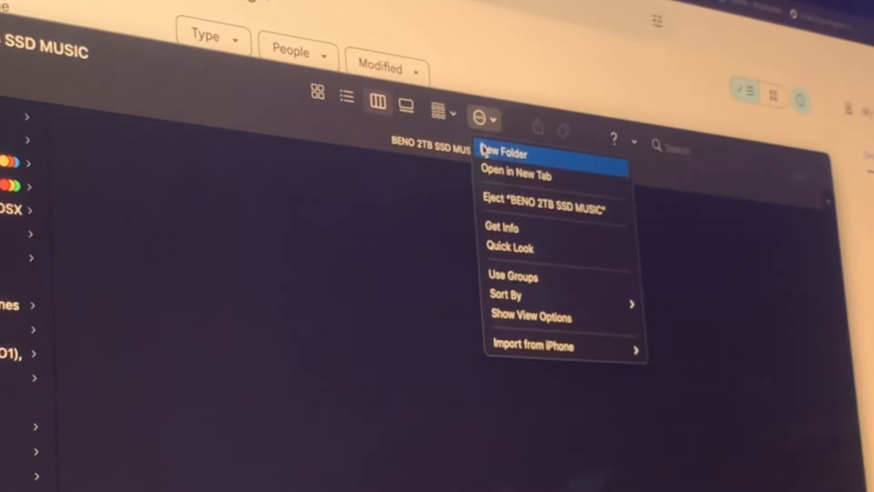
# Create a new folder named MAKING IT WORK on the BENO external drive.
pyautogui.click(503, 155)
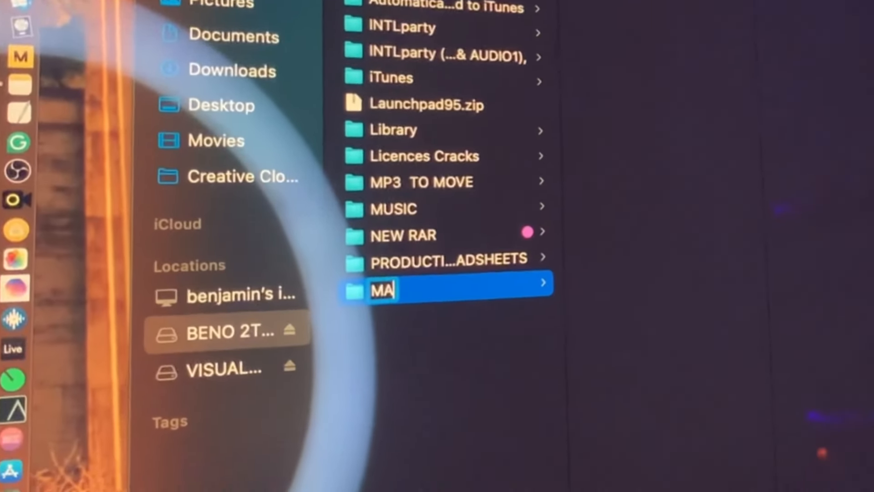
pyautogui.write('KING IT WORK')
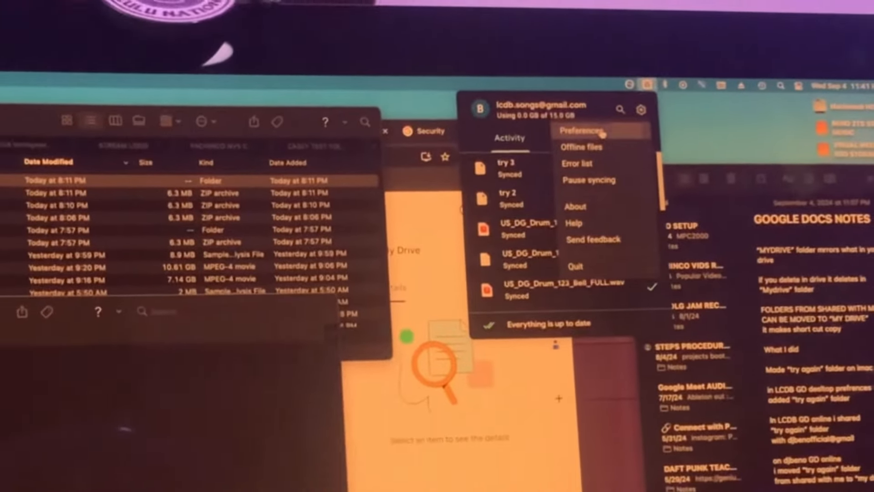
# Add MAKING IT WORK in Google Drive Preferences and confirm Sync with Google Drive.
pyautogui.click(580, 131)
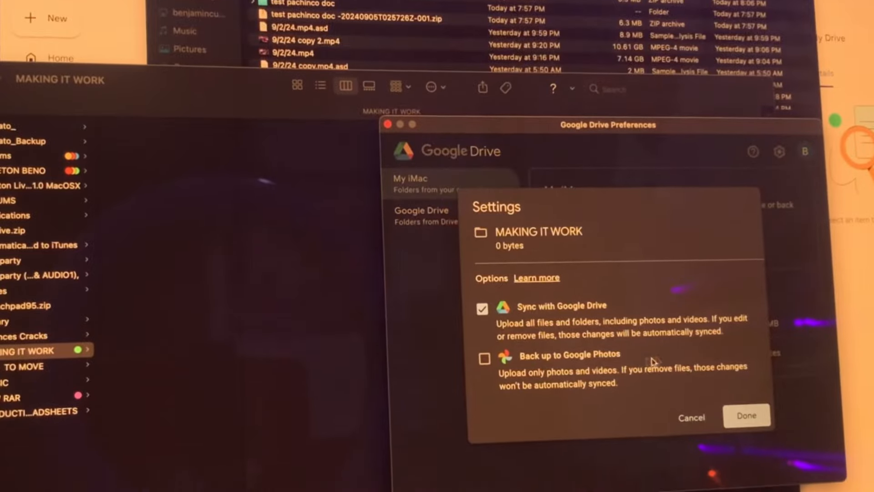
pyautogui.click(746, 417)
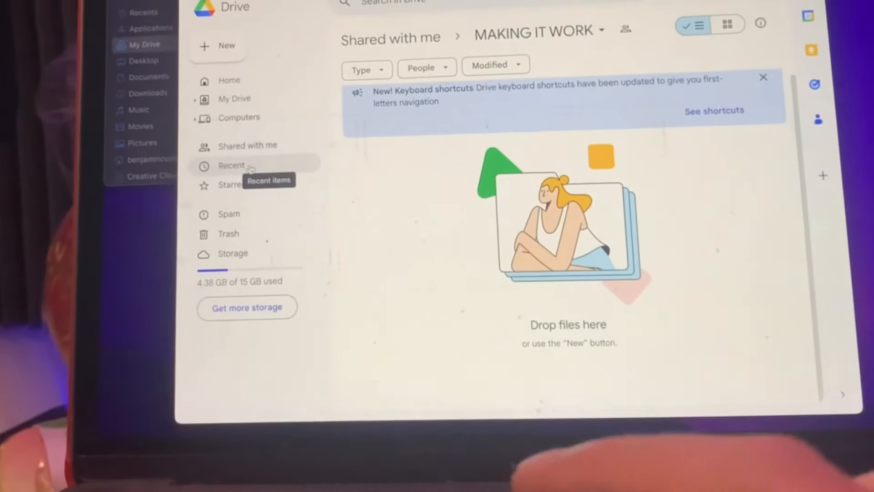
# From Shared with me, move the MAKING IT WORK folder into My Drive.
pyautogui.click(243, 145)
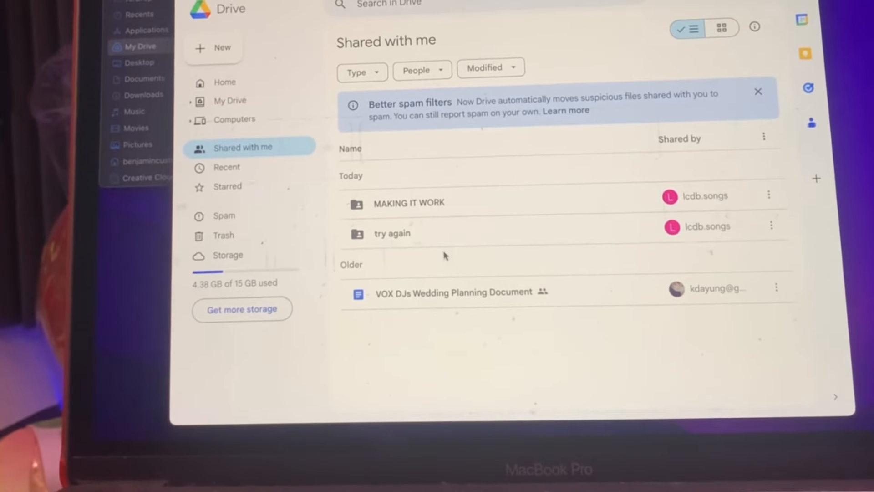
pyautogui.click(409, 203)
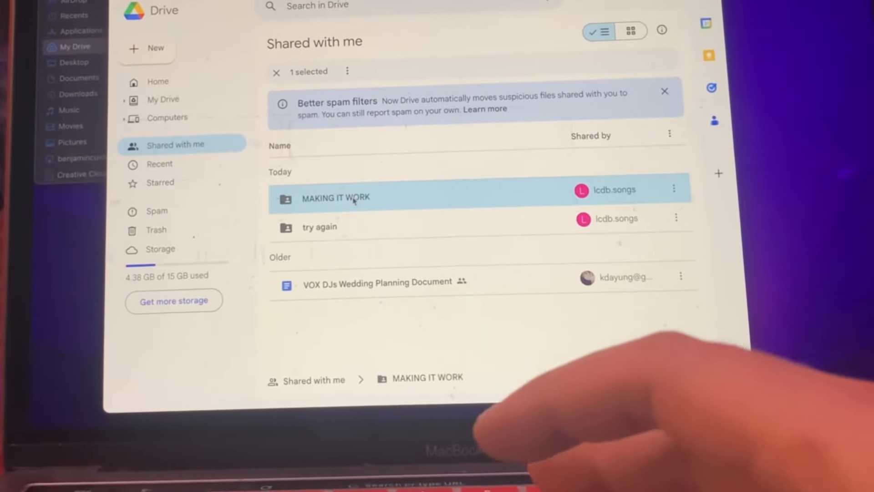
pyautogui.moveTo(335, 197); pyautogui.dragTo(162, 99)
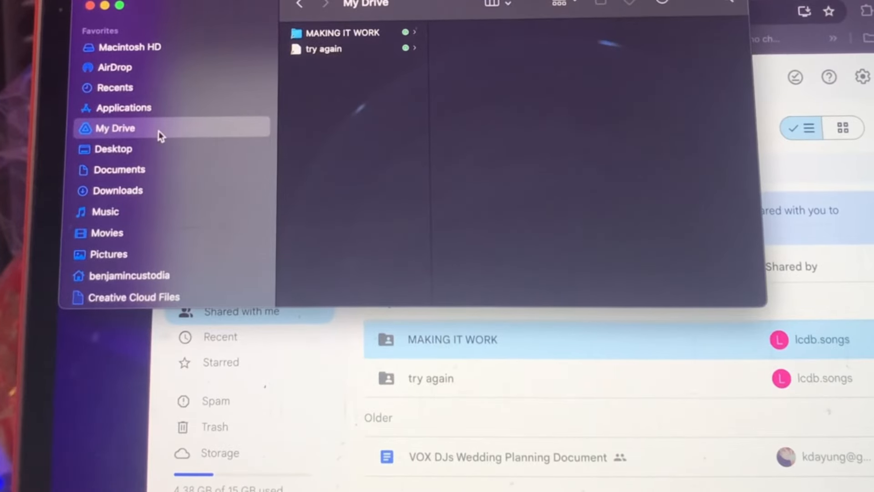
pyautogui.moveTo(362, 40)
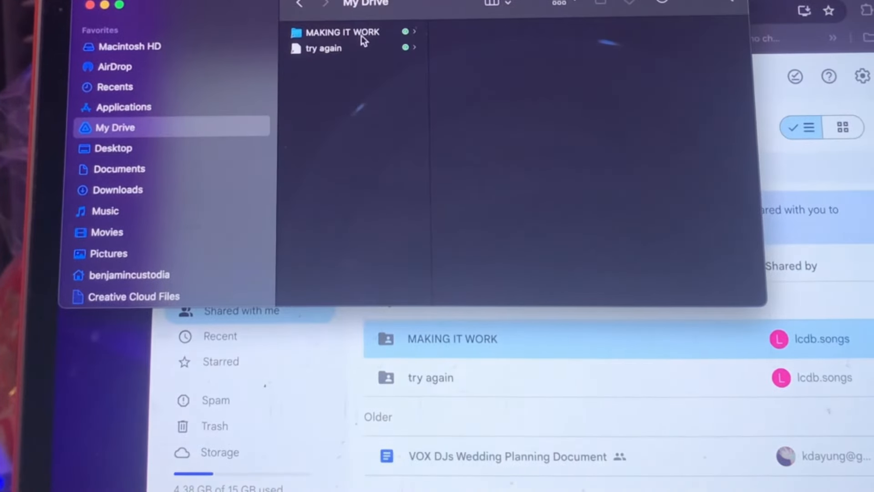
# Create a new untitled folder inside MAKING IT WORK in the laptop's My Drive.
pyautogui.click(337, 31)
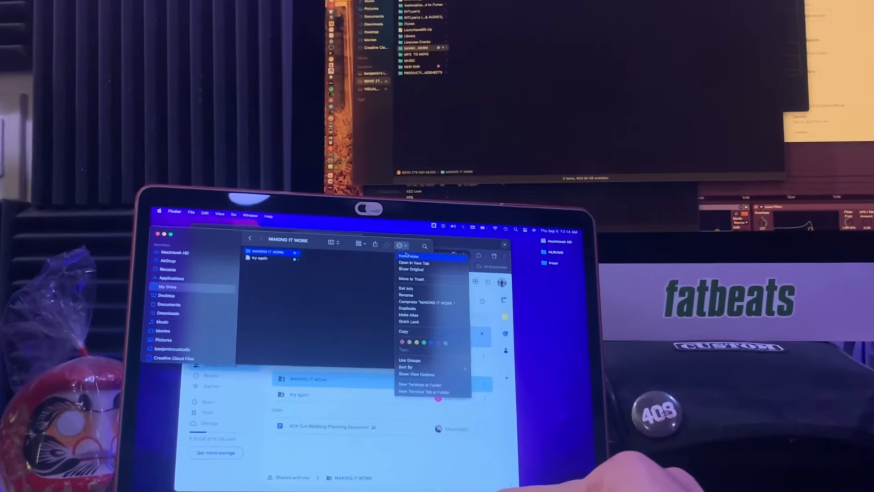
pyautogui.click(409, 256)
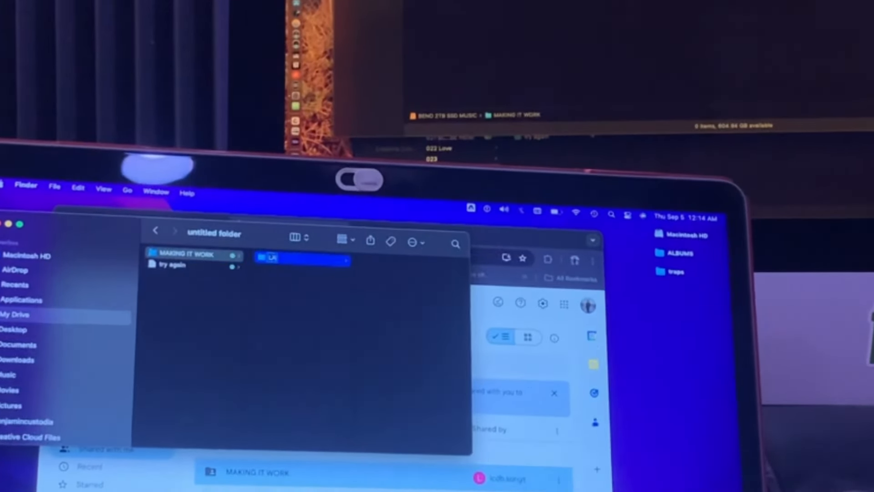